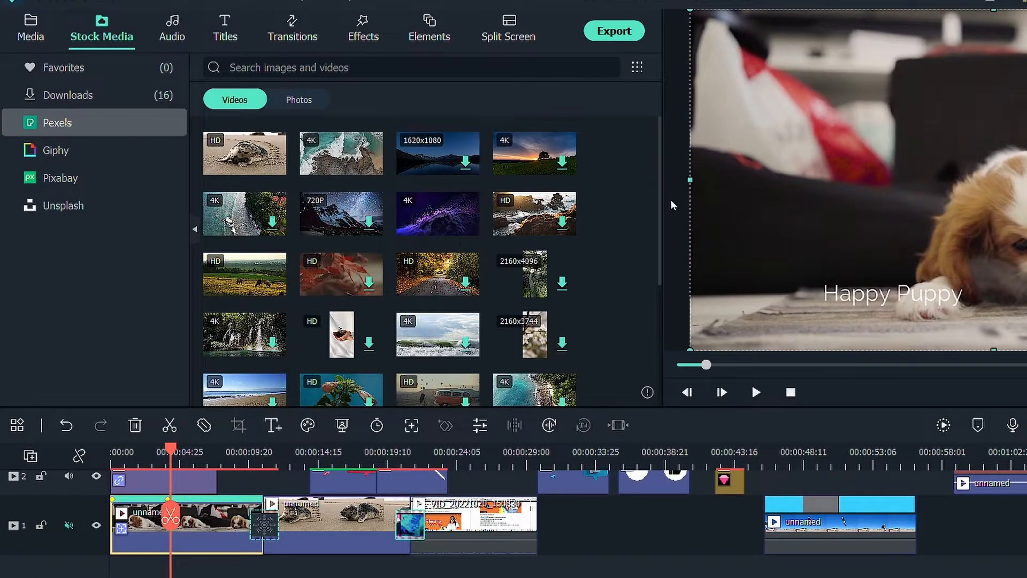
# Search the Pexels stock footage for 'puppy' and browse the video results.
pyautogui.scroll(-3)
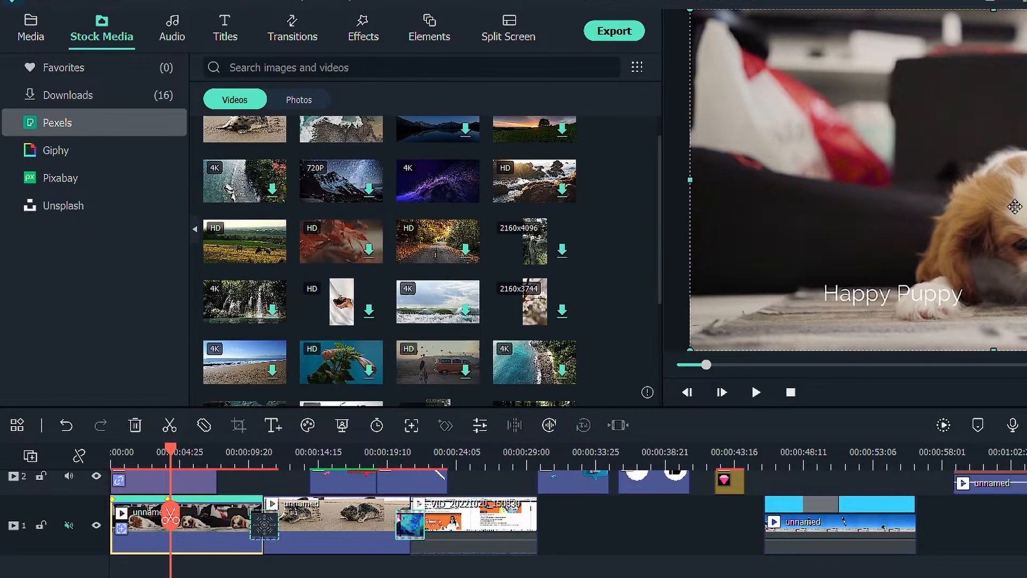
pyautogui.write('puppy')
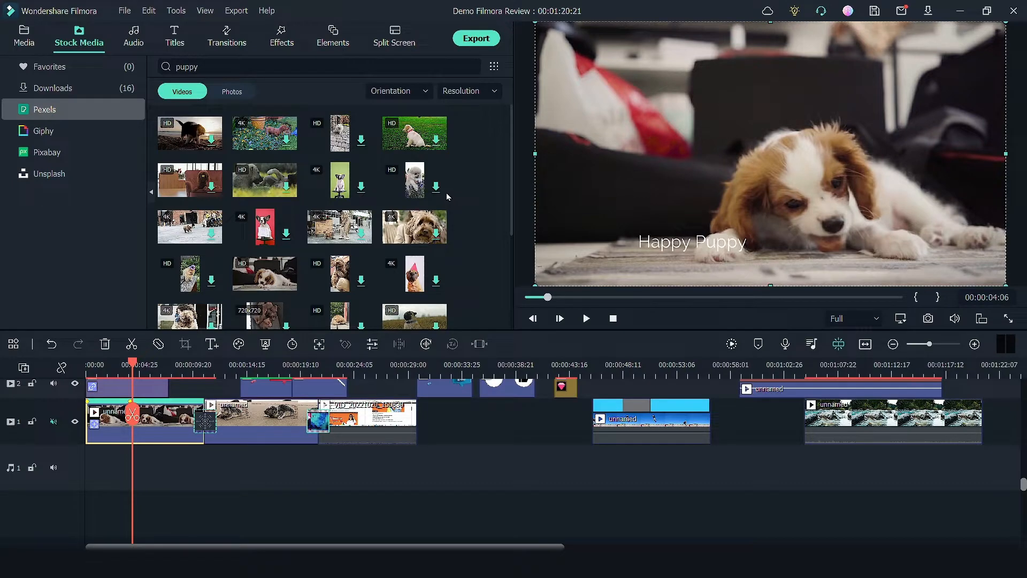
pyautogui.click(44, 130)
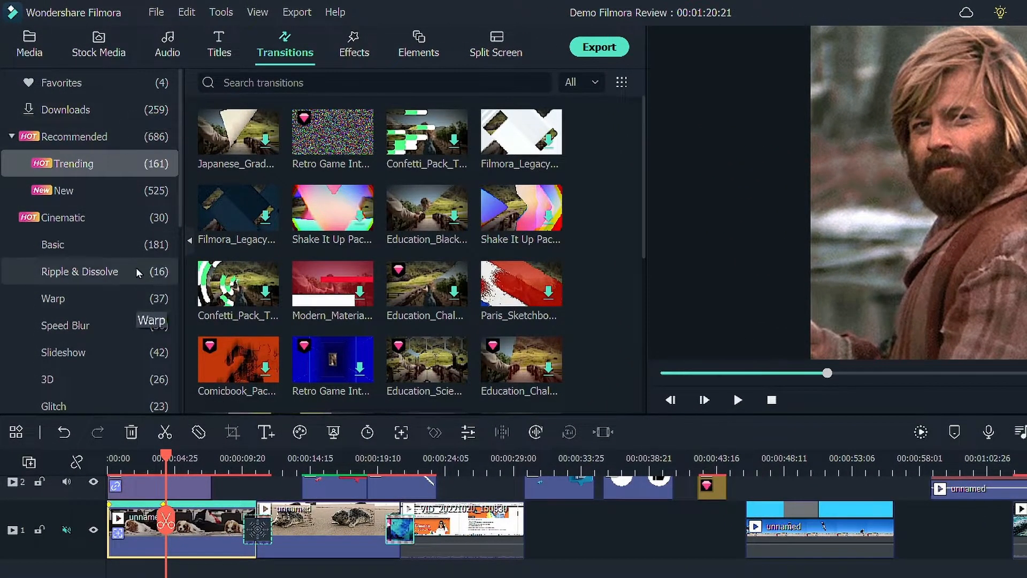
pyautogui.moveTo(248, 489)
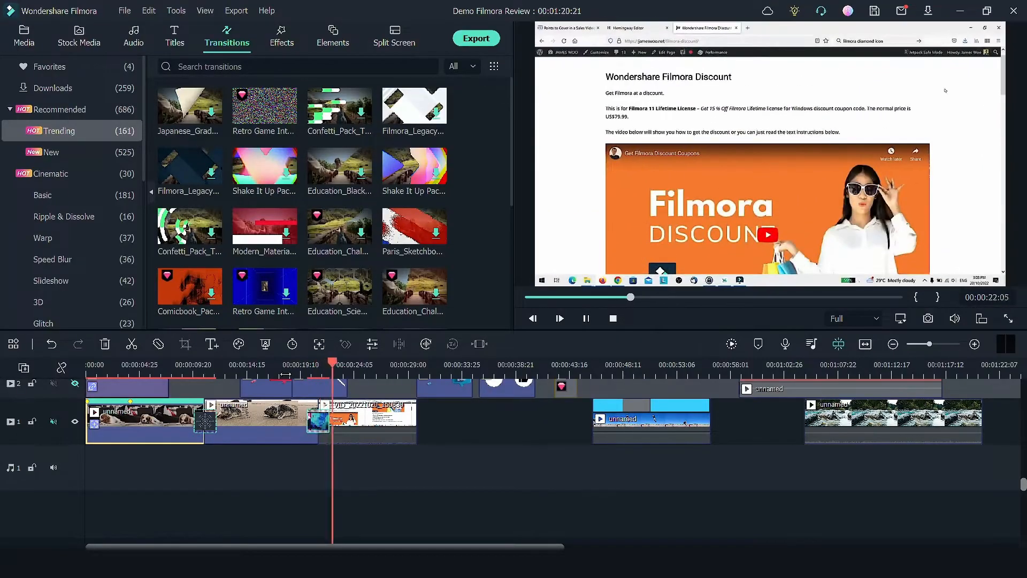
# Switch to the Transitions library to view the Recommended > Trending transitions.
pyautogui.click(282, 35)
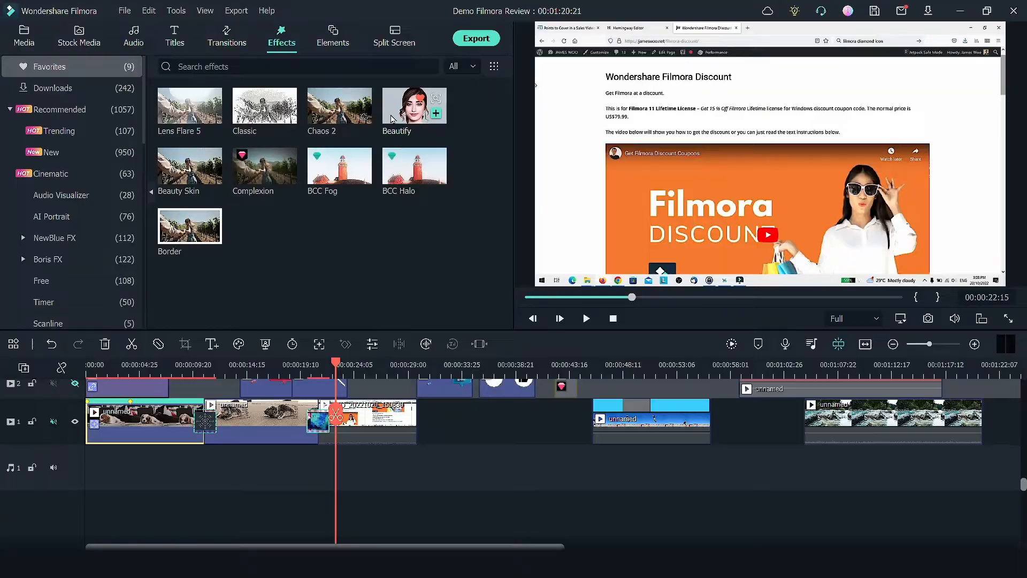
# Browse the Effects tab, then show downloaded transitions such as Bar, Blind and Box Flip.
pyautogui.click(174, 36)
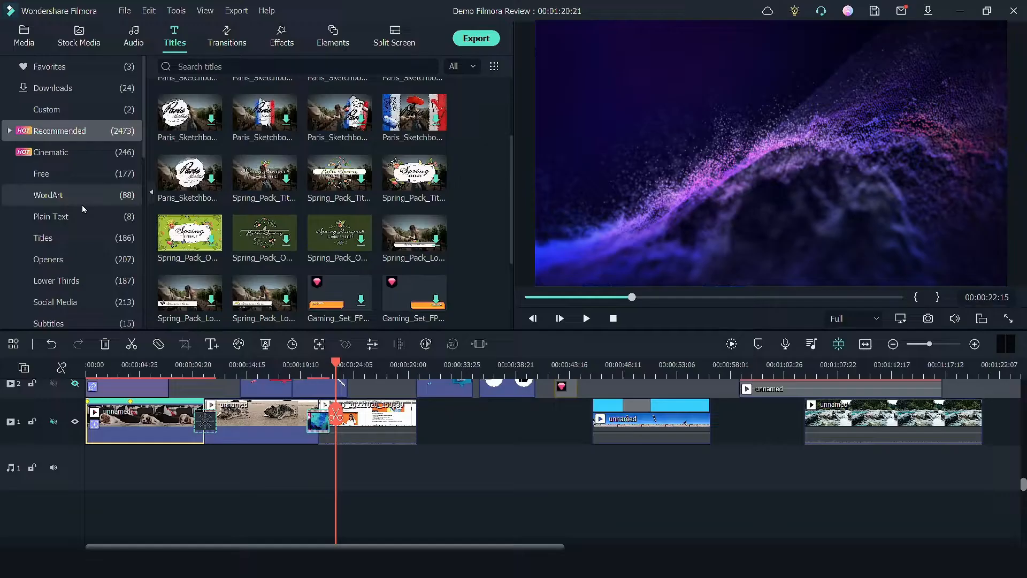
pyautogui.click(227, 36)
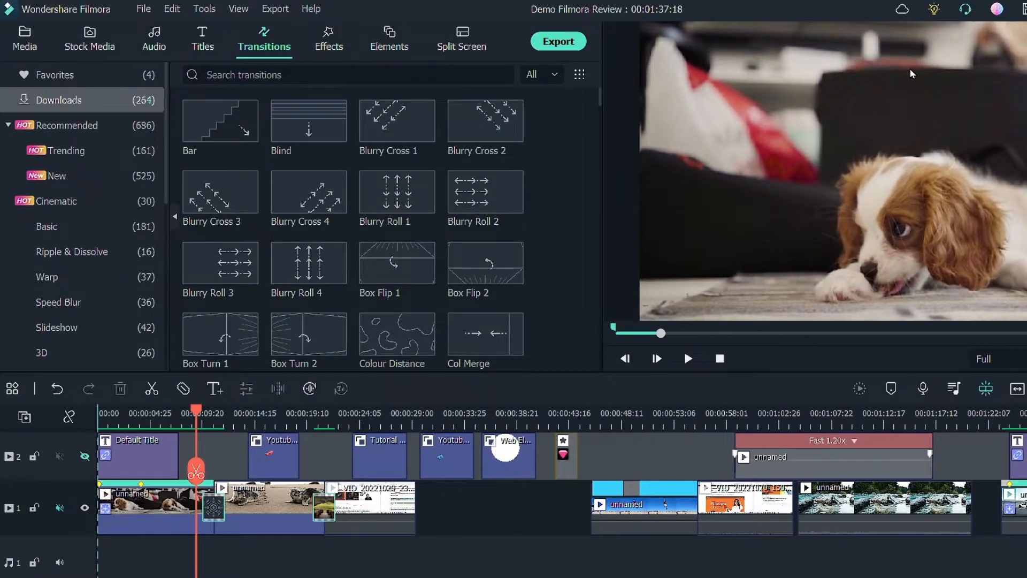
# Open the Elements library, then open the jeep clip's Motion Tracking settings.
pyautogui.click(388, 38)
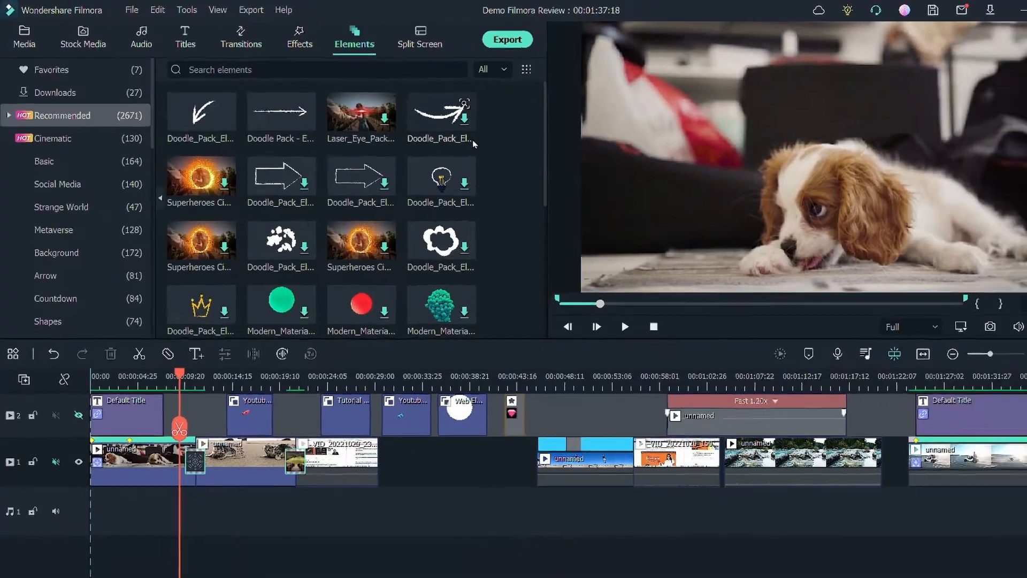
pyautogui.doubleClick(584, 450)
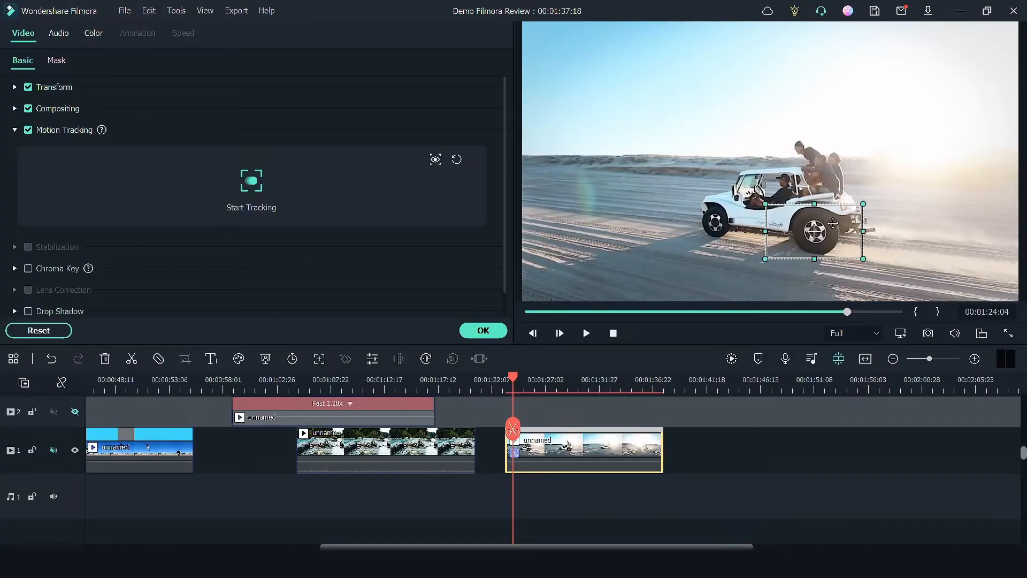
# Select the beach jumping clip and show its customized slow-motion speed ramp curve.
pyautogui.click(251, 207)
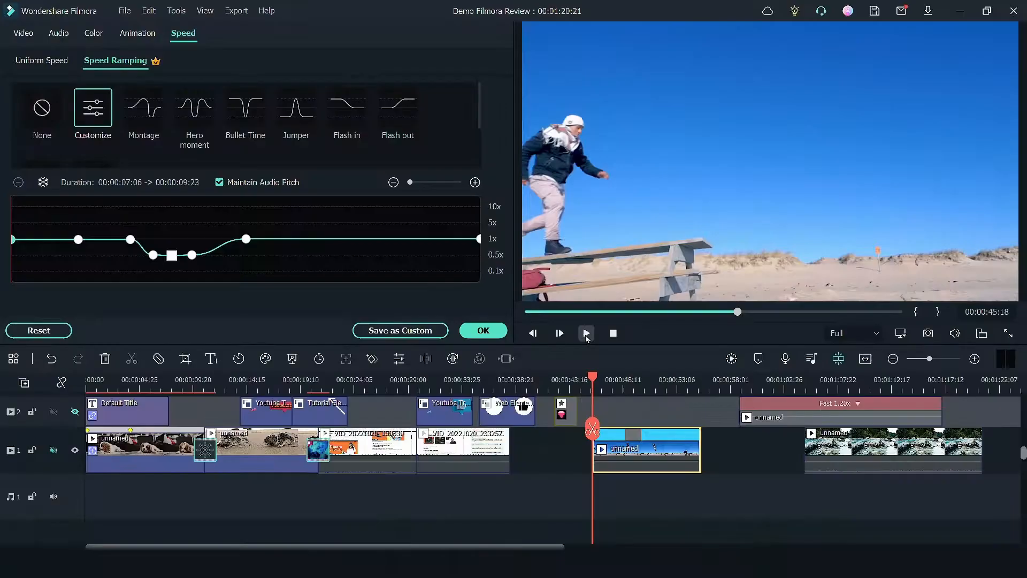
# Play the slow-motion jump, confirm the speed ramp, and open the Titles library.
pyautogui.click(584, 333)
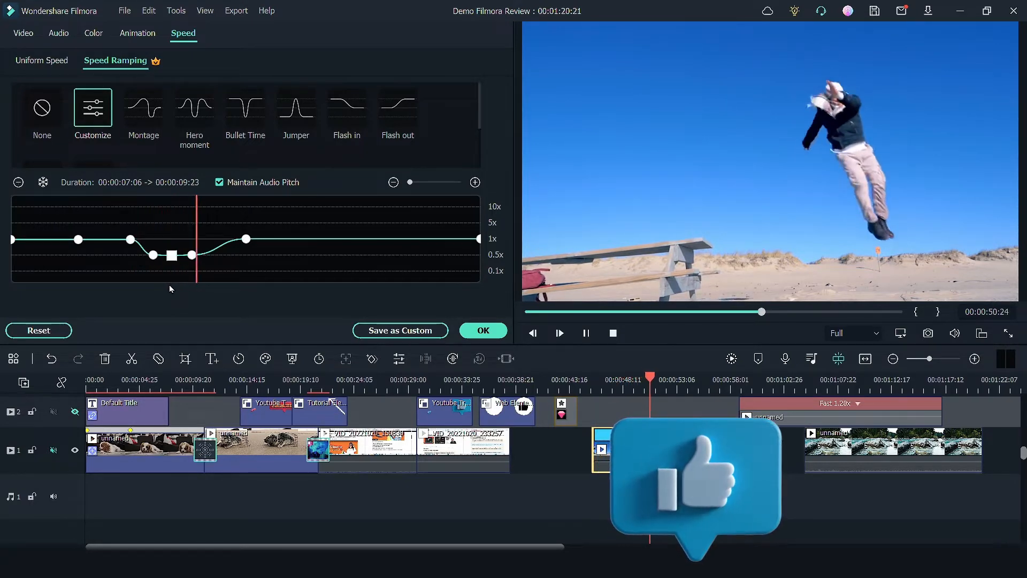
pyautogui.click(174, 36)
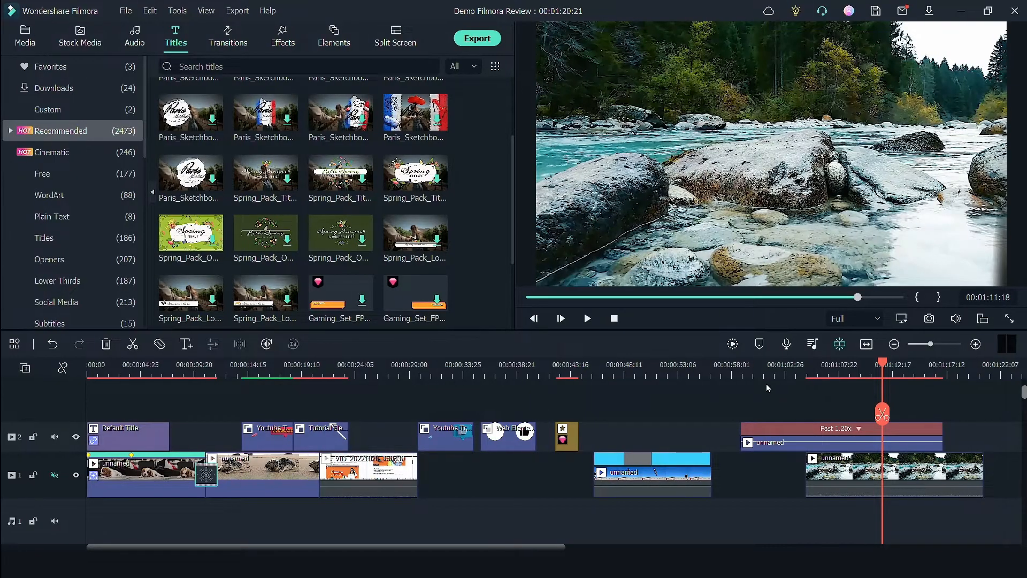
# Start a full-screen PC screen recording from the project Media library.
pyautogui.click(24, 36)
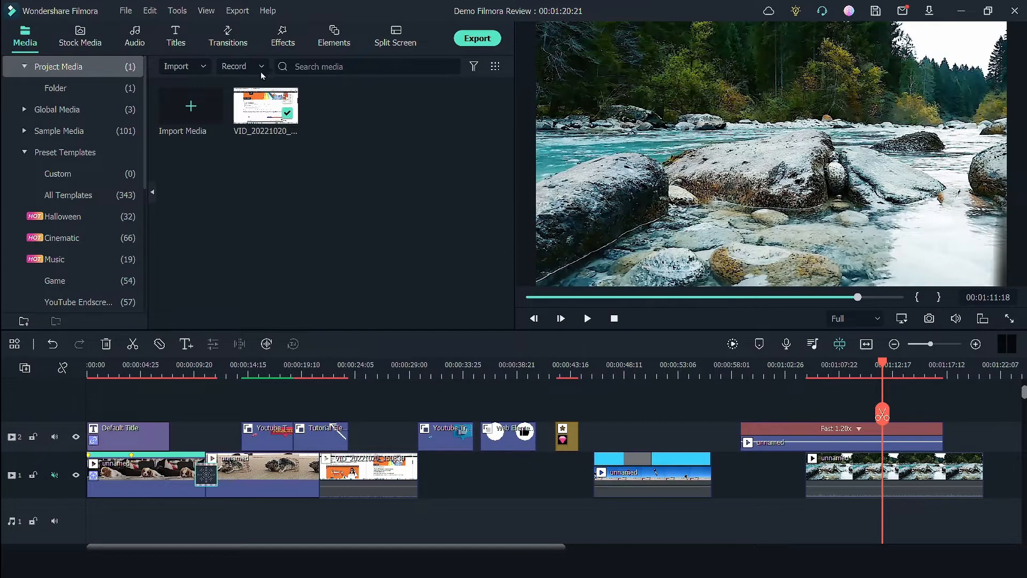
pyautogui.click(234, 66)
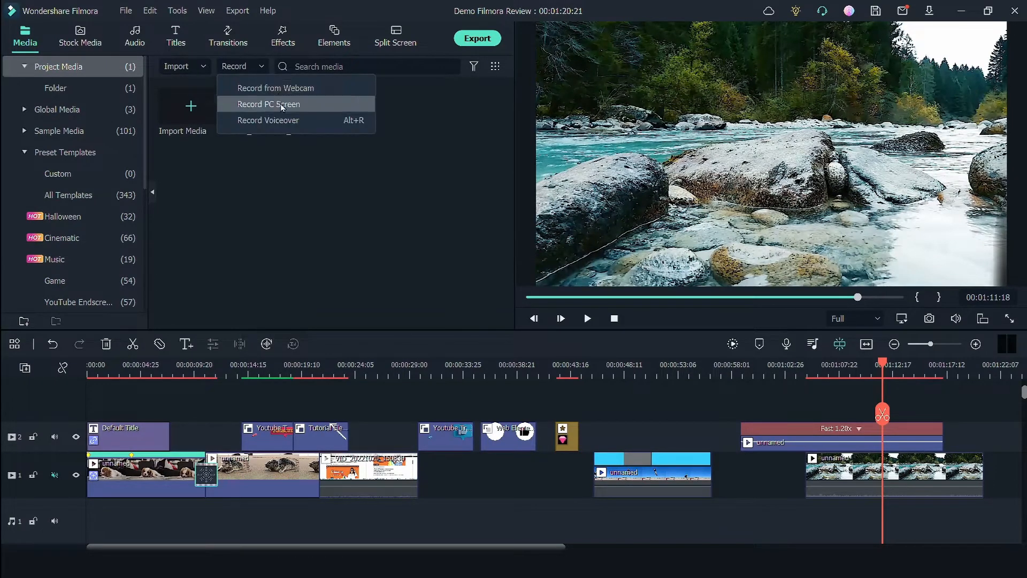
pyautogui.click(268, 105)
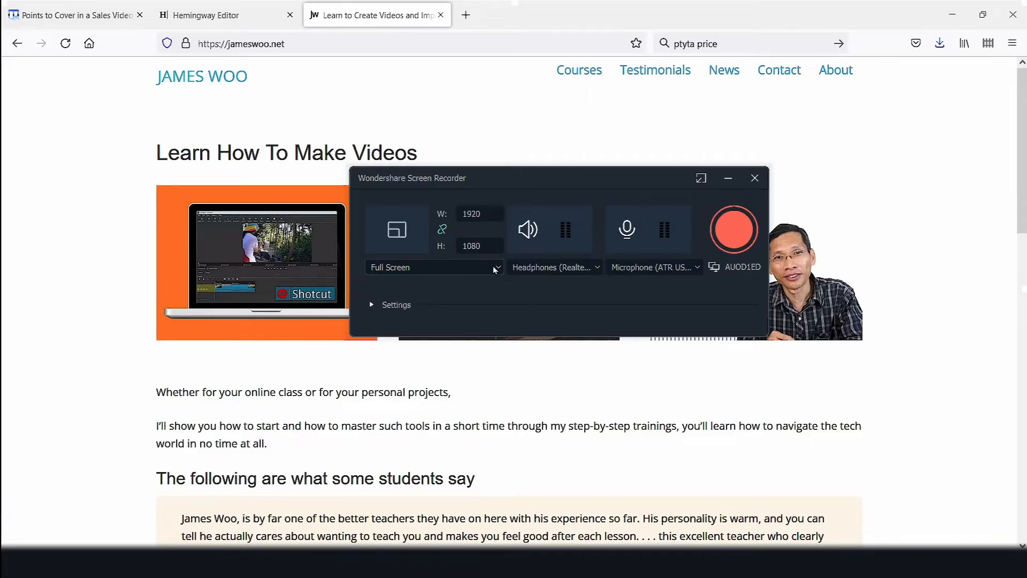
pyautogui.click(733, 228)
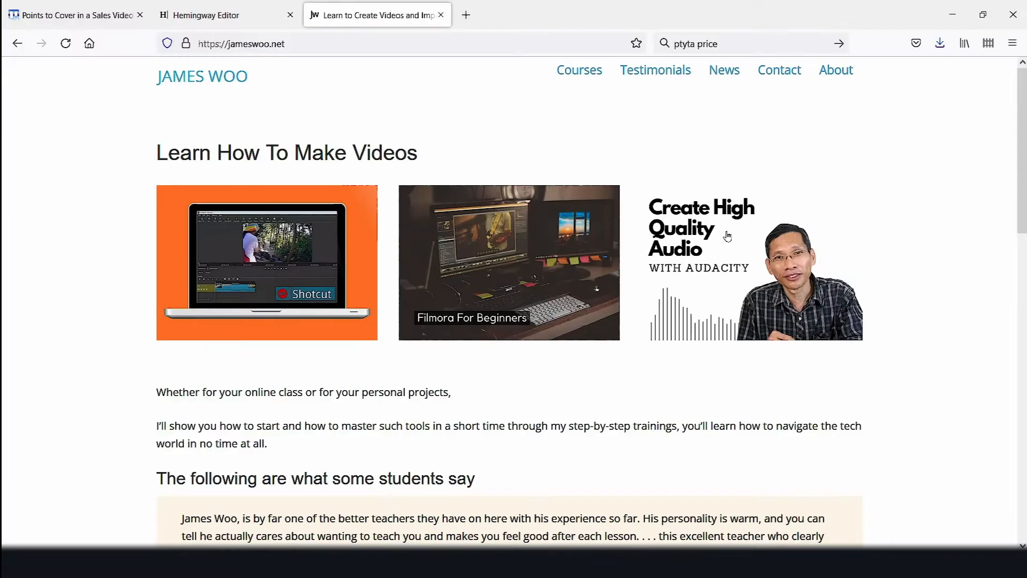
# Stop the screen recording and close the recorder window.
pyautogui.scroll(-3)
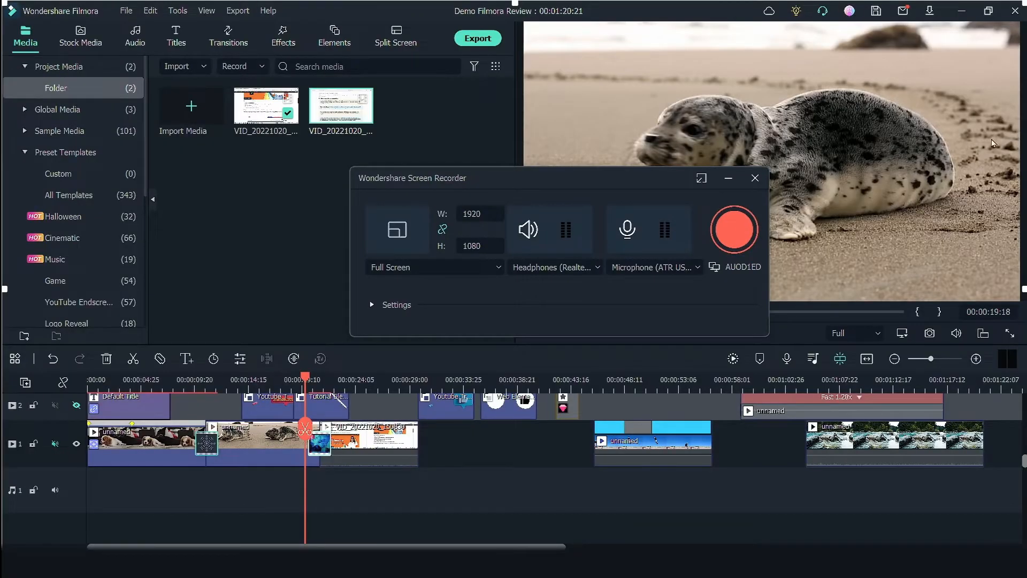
pyautogui.click(754, 178)
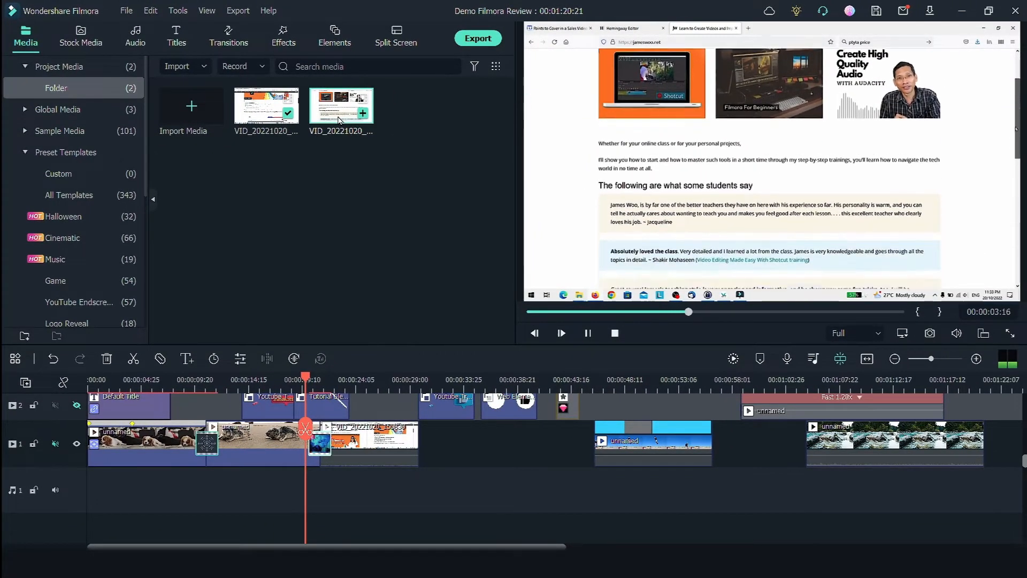
pyautogui.click(334, 36)
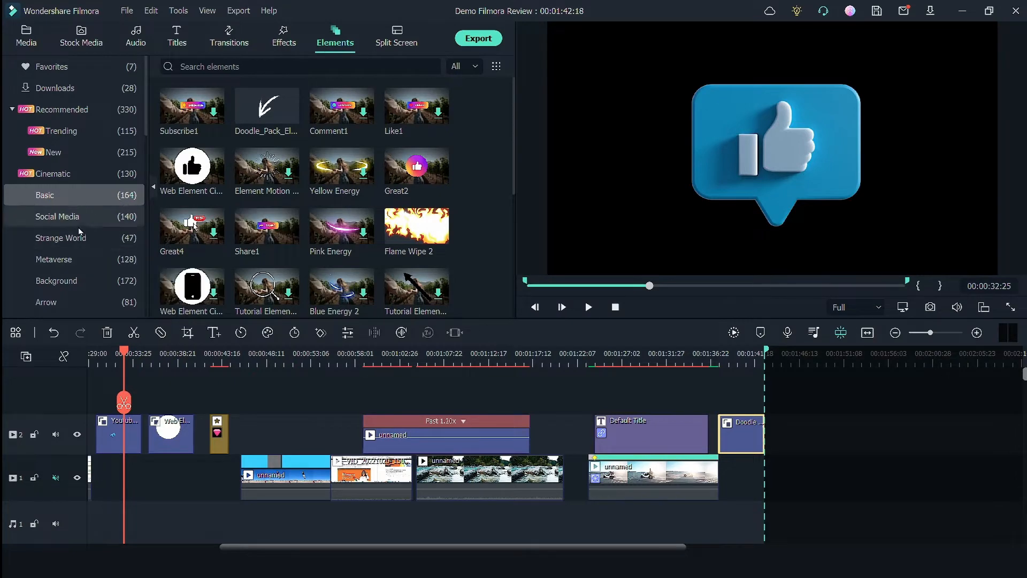
# Inspect the blue thumbs-up clip's settings, then search Elements for 'thumbs up'.
pyautogui.doubleClick(118, 434)
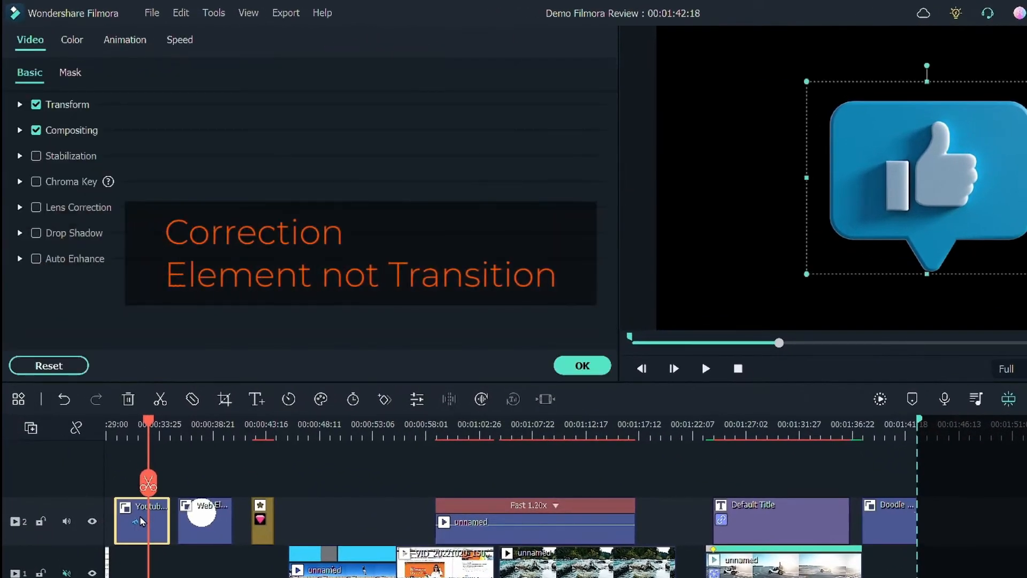
pyautogui.click(402, 45)
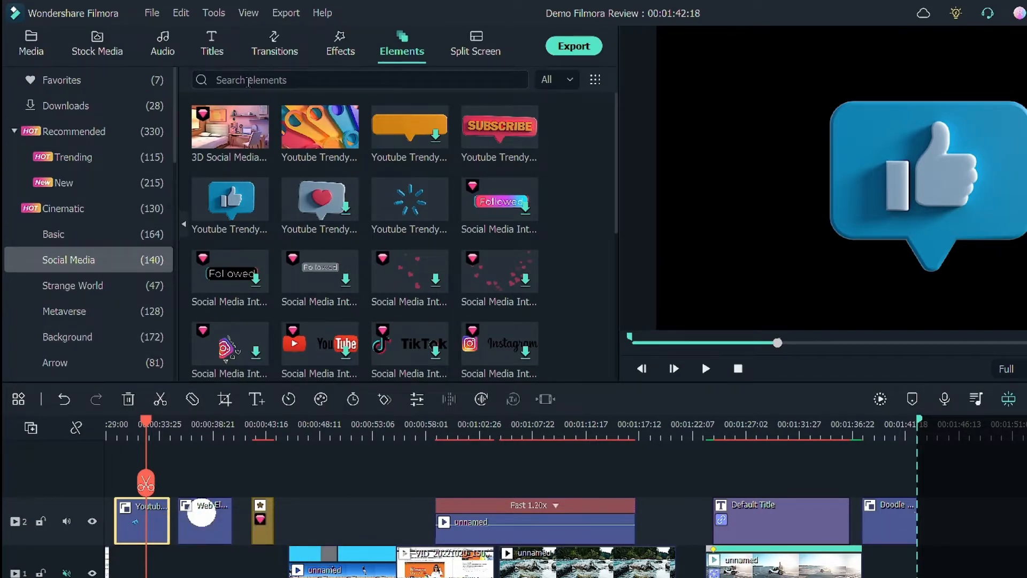
pyautogui.write('tum')
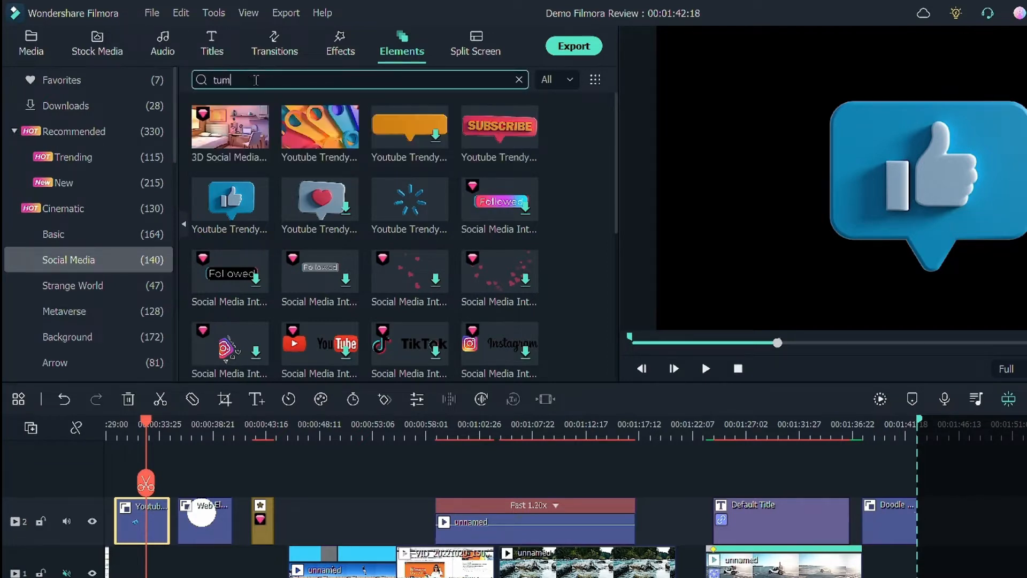
pyautogui.write('thumbs up')
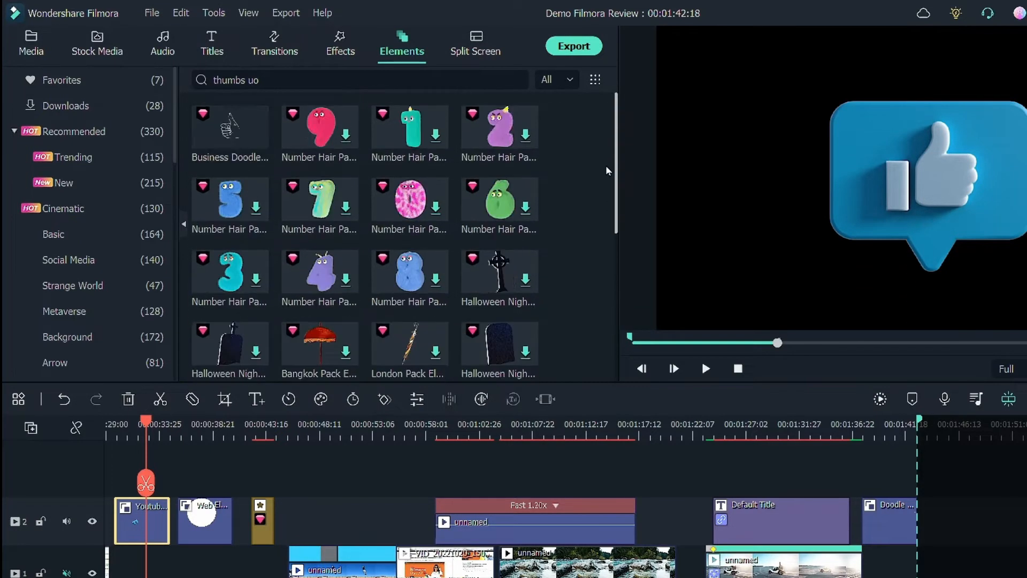
pyautogui.moveTo(313, 147)
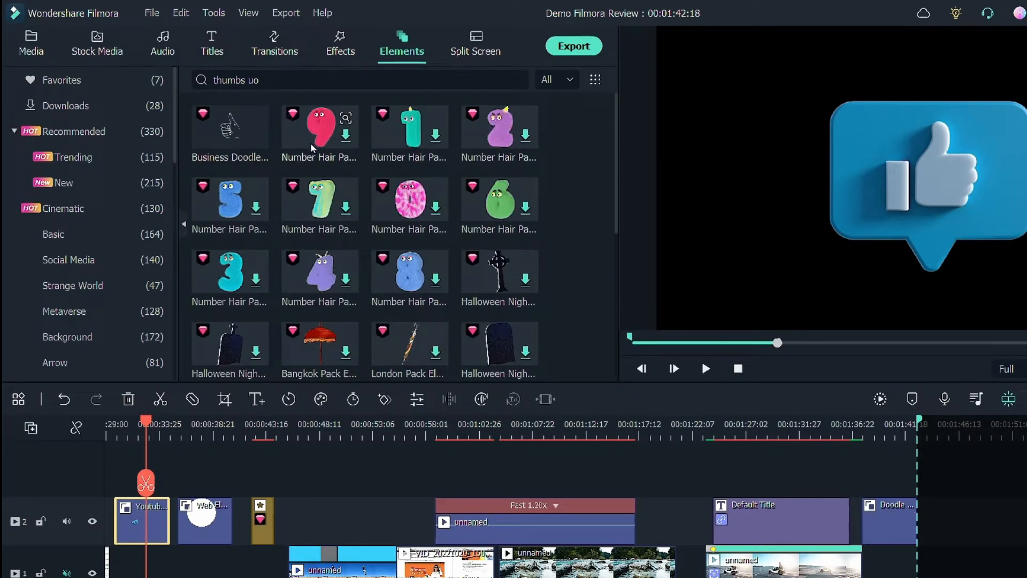
# Preview and select the circle thumbs-up clip, then open the Elements Favorites collection.
pyautogui.moveTo(146, 436); pyautogui.dragTo(207, 436)
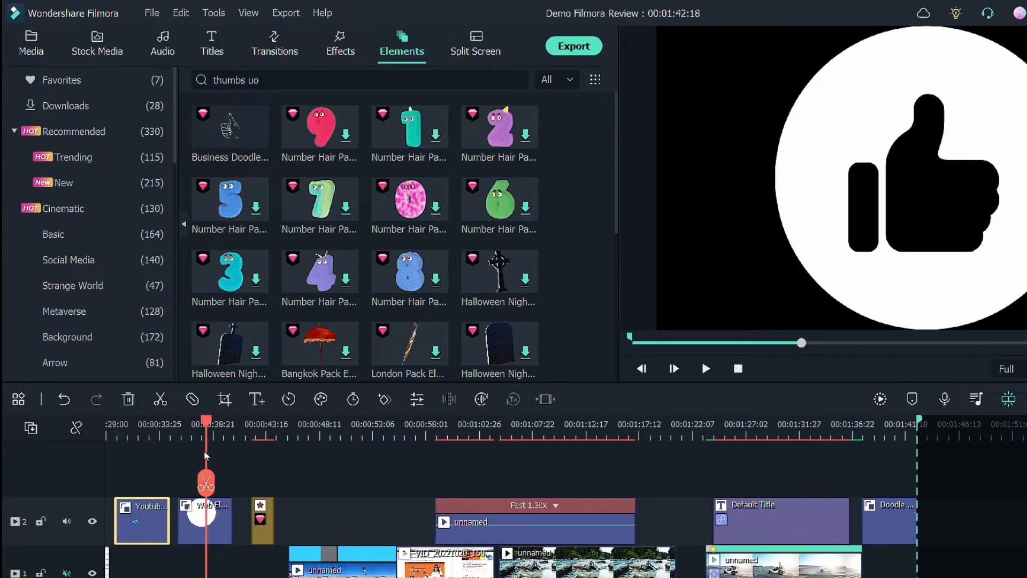
pyautogui.click(53, 233)
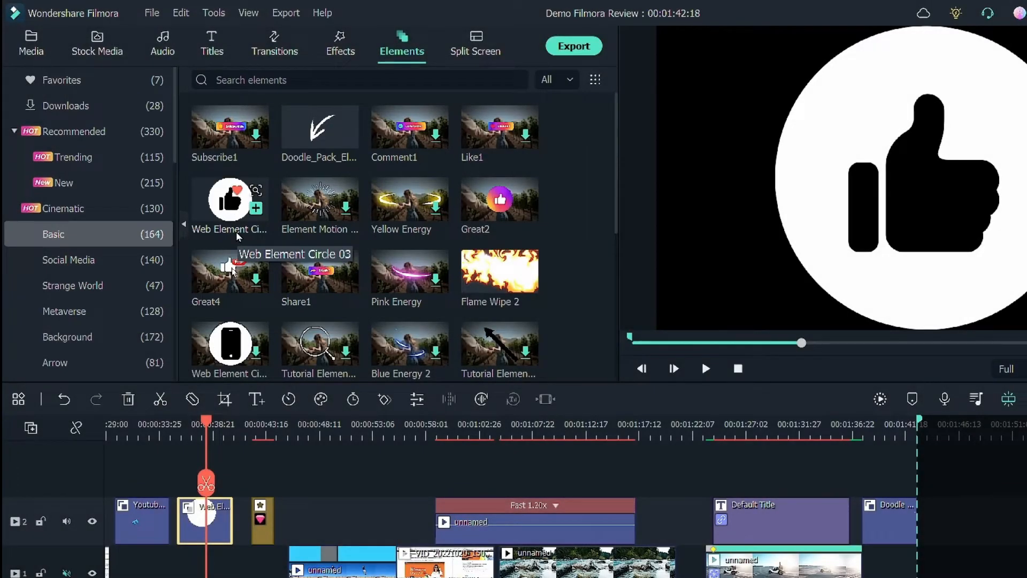
pyautogui.click(348, 46)
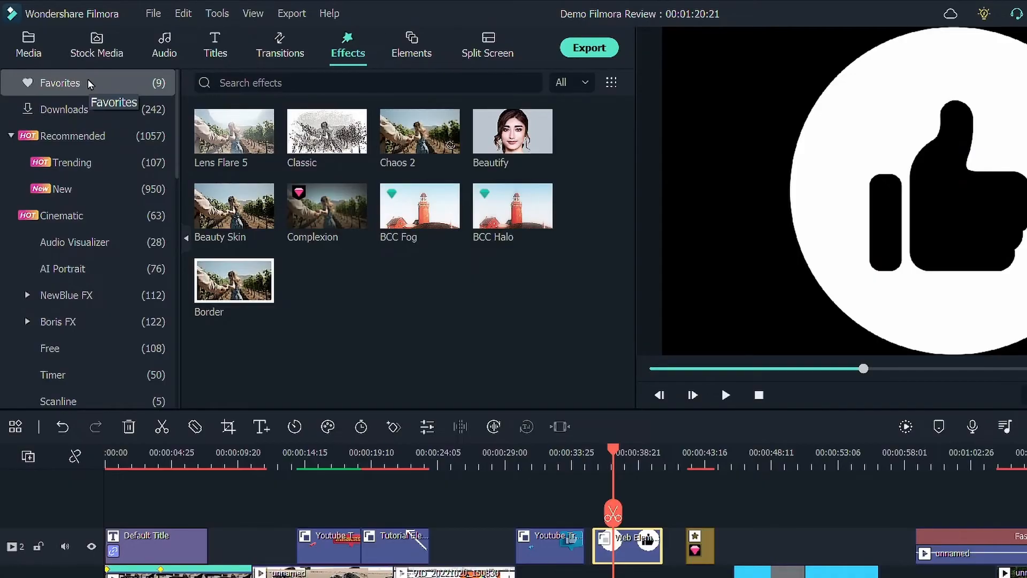
pyautogui.click(411, 46)
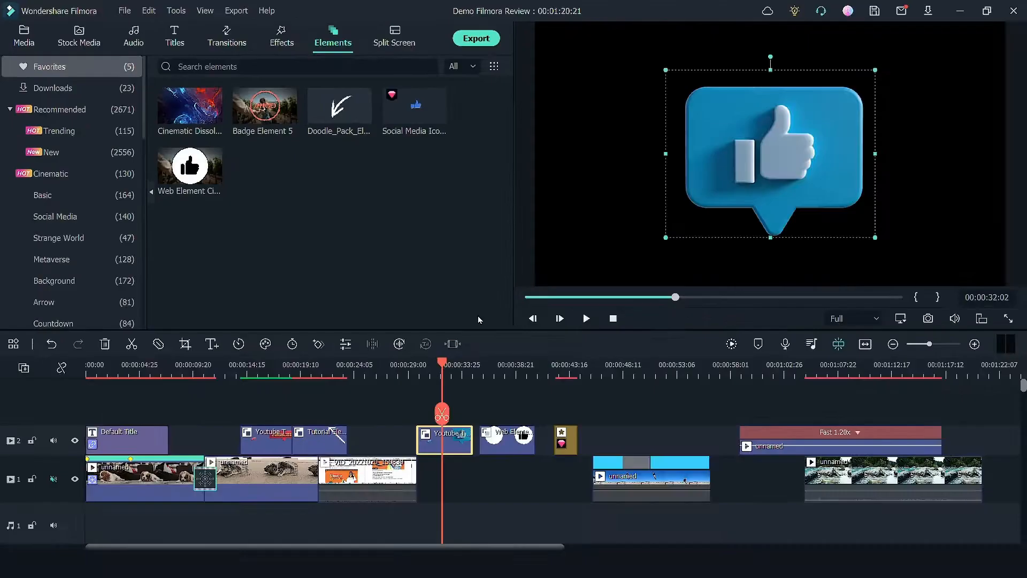
pyautogui.click(42, 195)
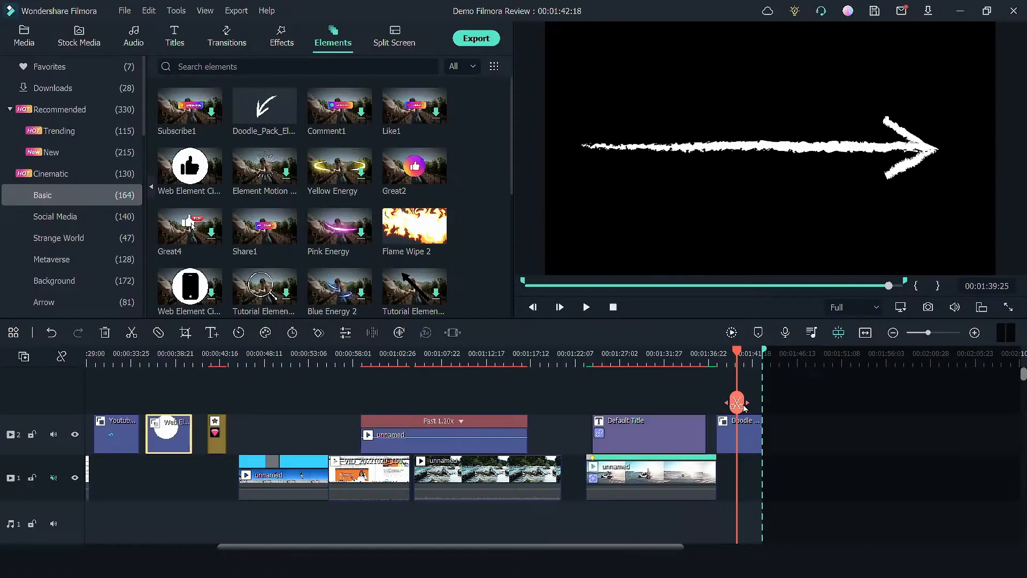
# Tint the doodle arrow pink by raising White Balance Temperature and Tint to maximum.
pyautogui.click(585, 306)
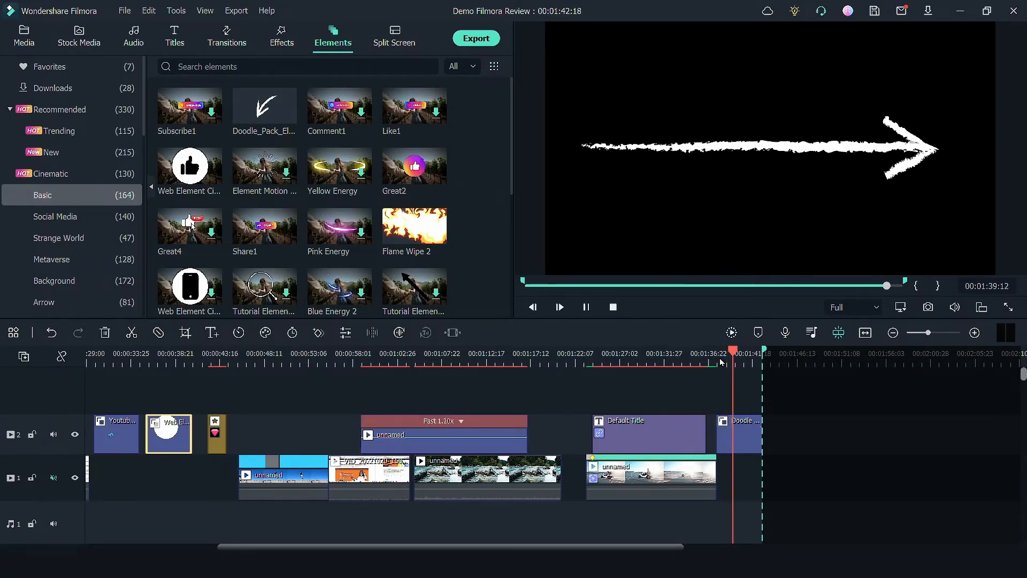
pyautogui.click(739, 433)
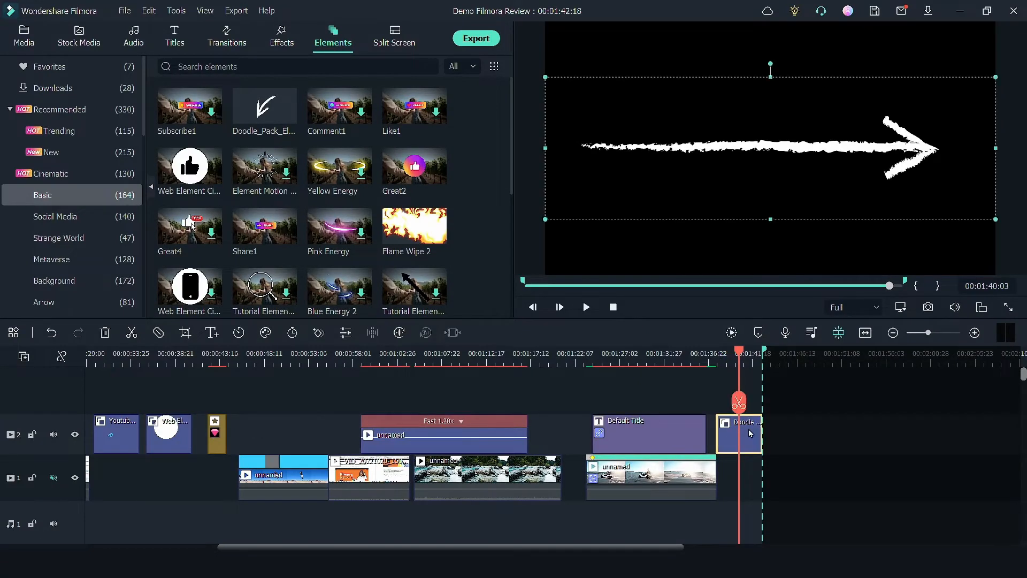
pyautogui.doubleClick(739, 432)
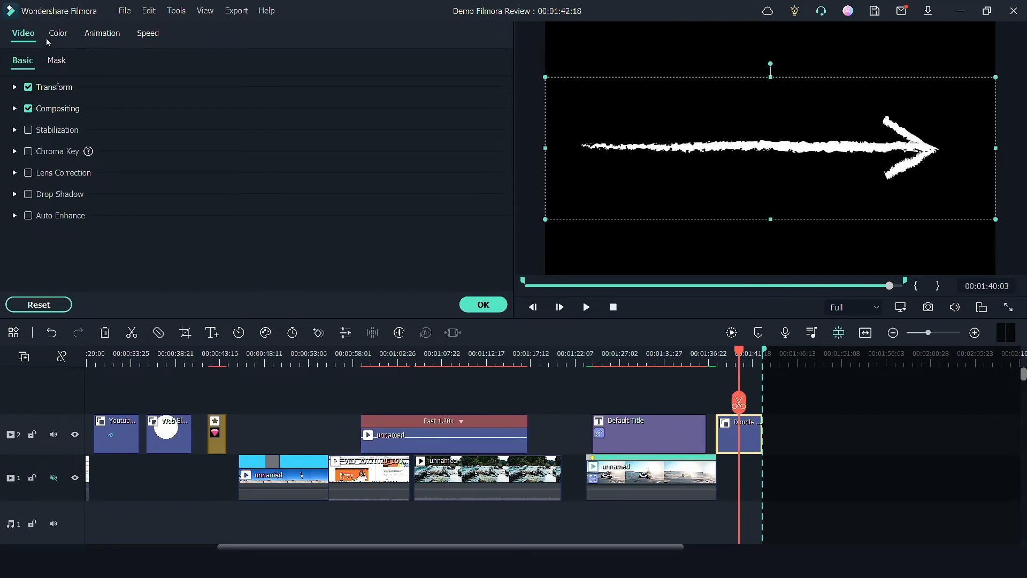
pyautogui.click(57, 33)
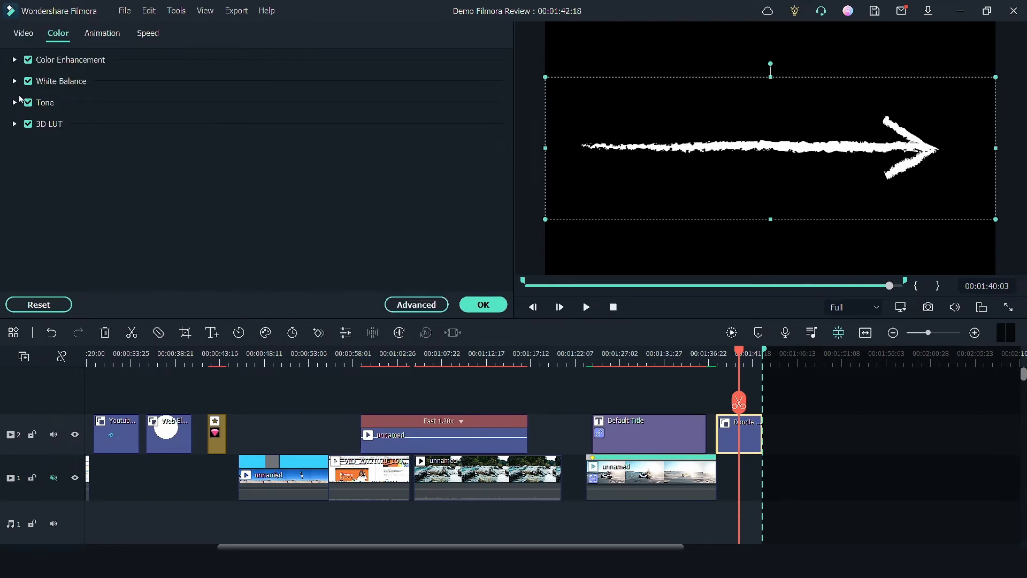
pyautogui.click(14, 81)
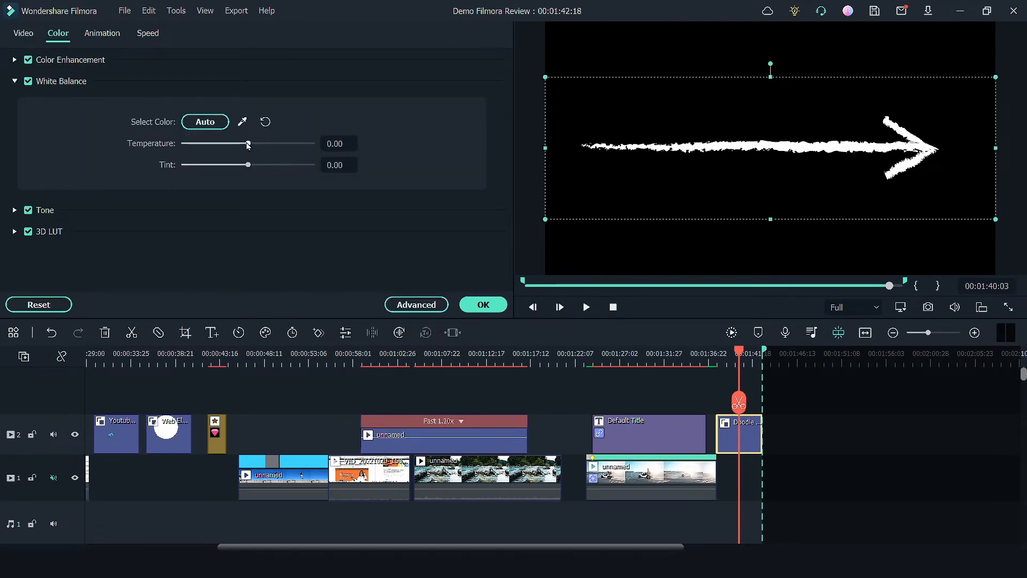
pyautogui.moveTo(248, 144); pyautogui.dragTo(313, 144)
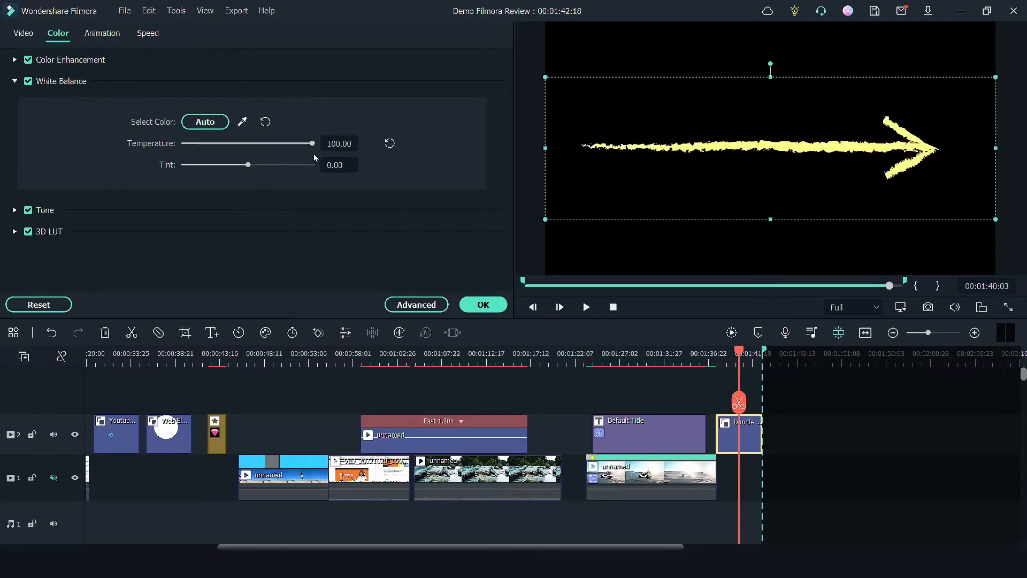
pyautogui.moveTo(246, 165); pyautogui.dragTo(311, 164)
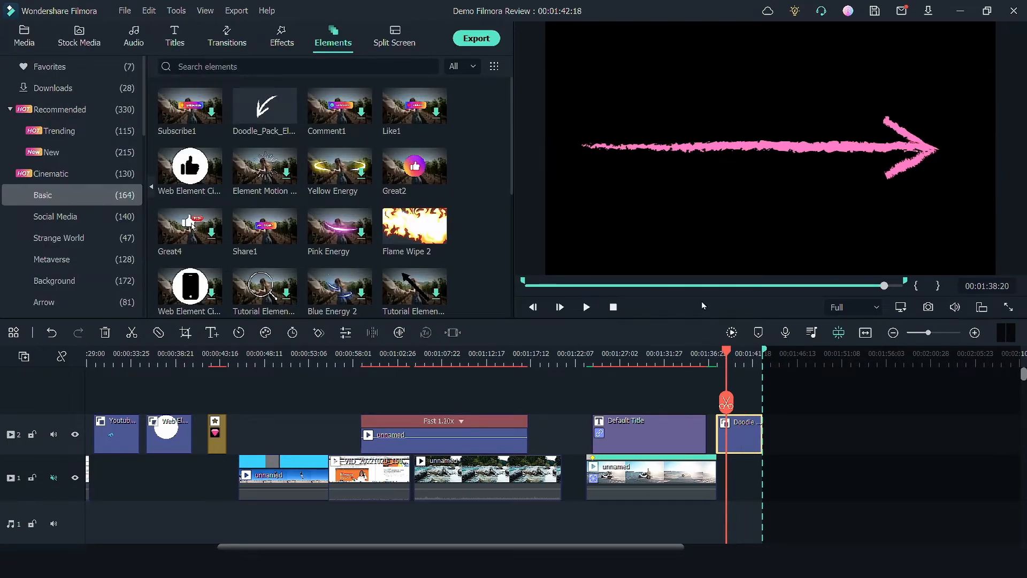
pyautogui.click(23, 35)
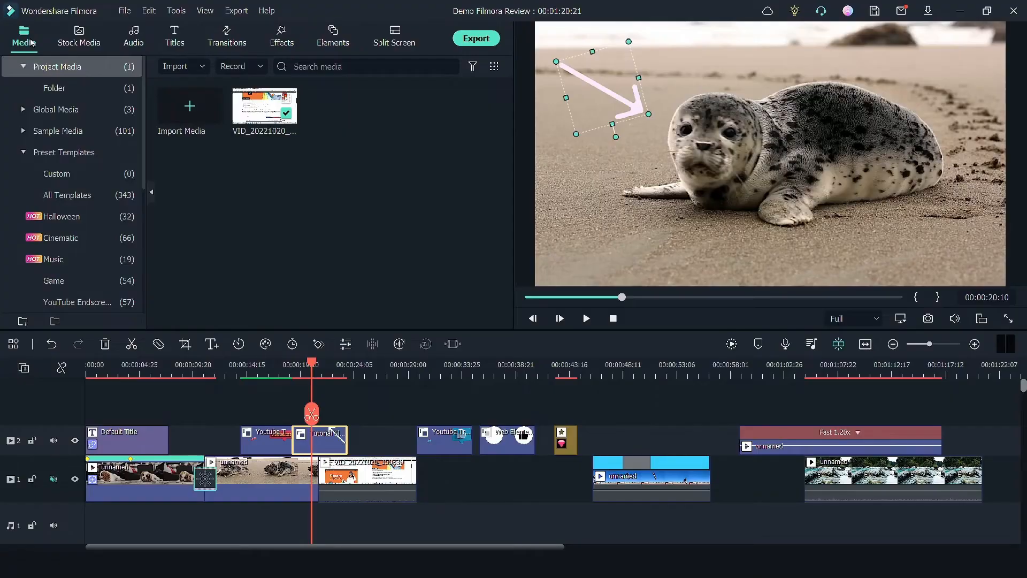